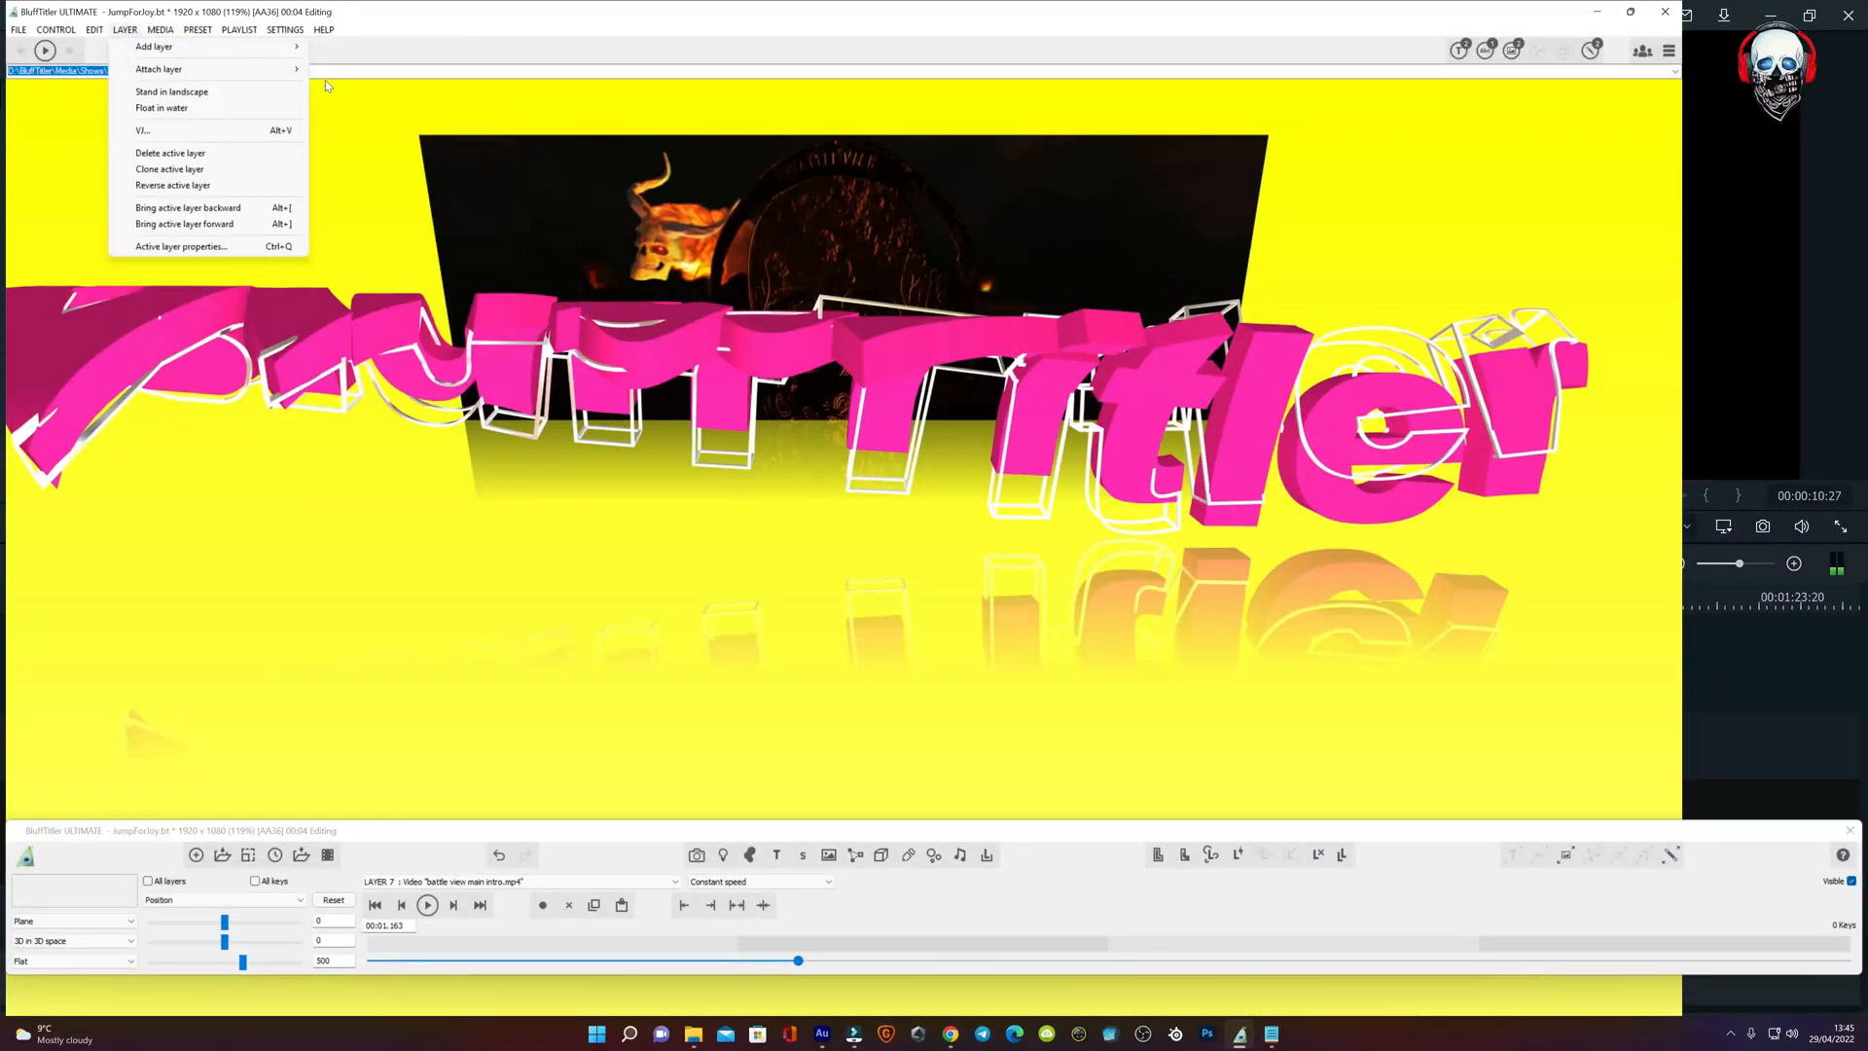
# - Add a video layer loading the clip 'battle view main intro.mp4'
pyautogui.click(154, 47)
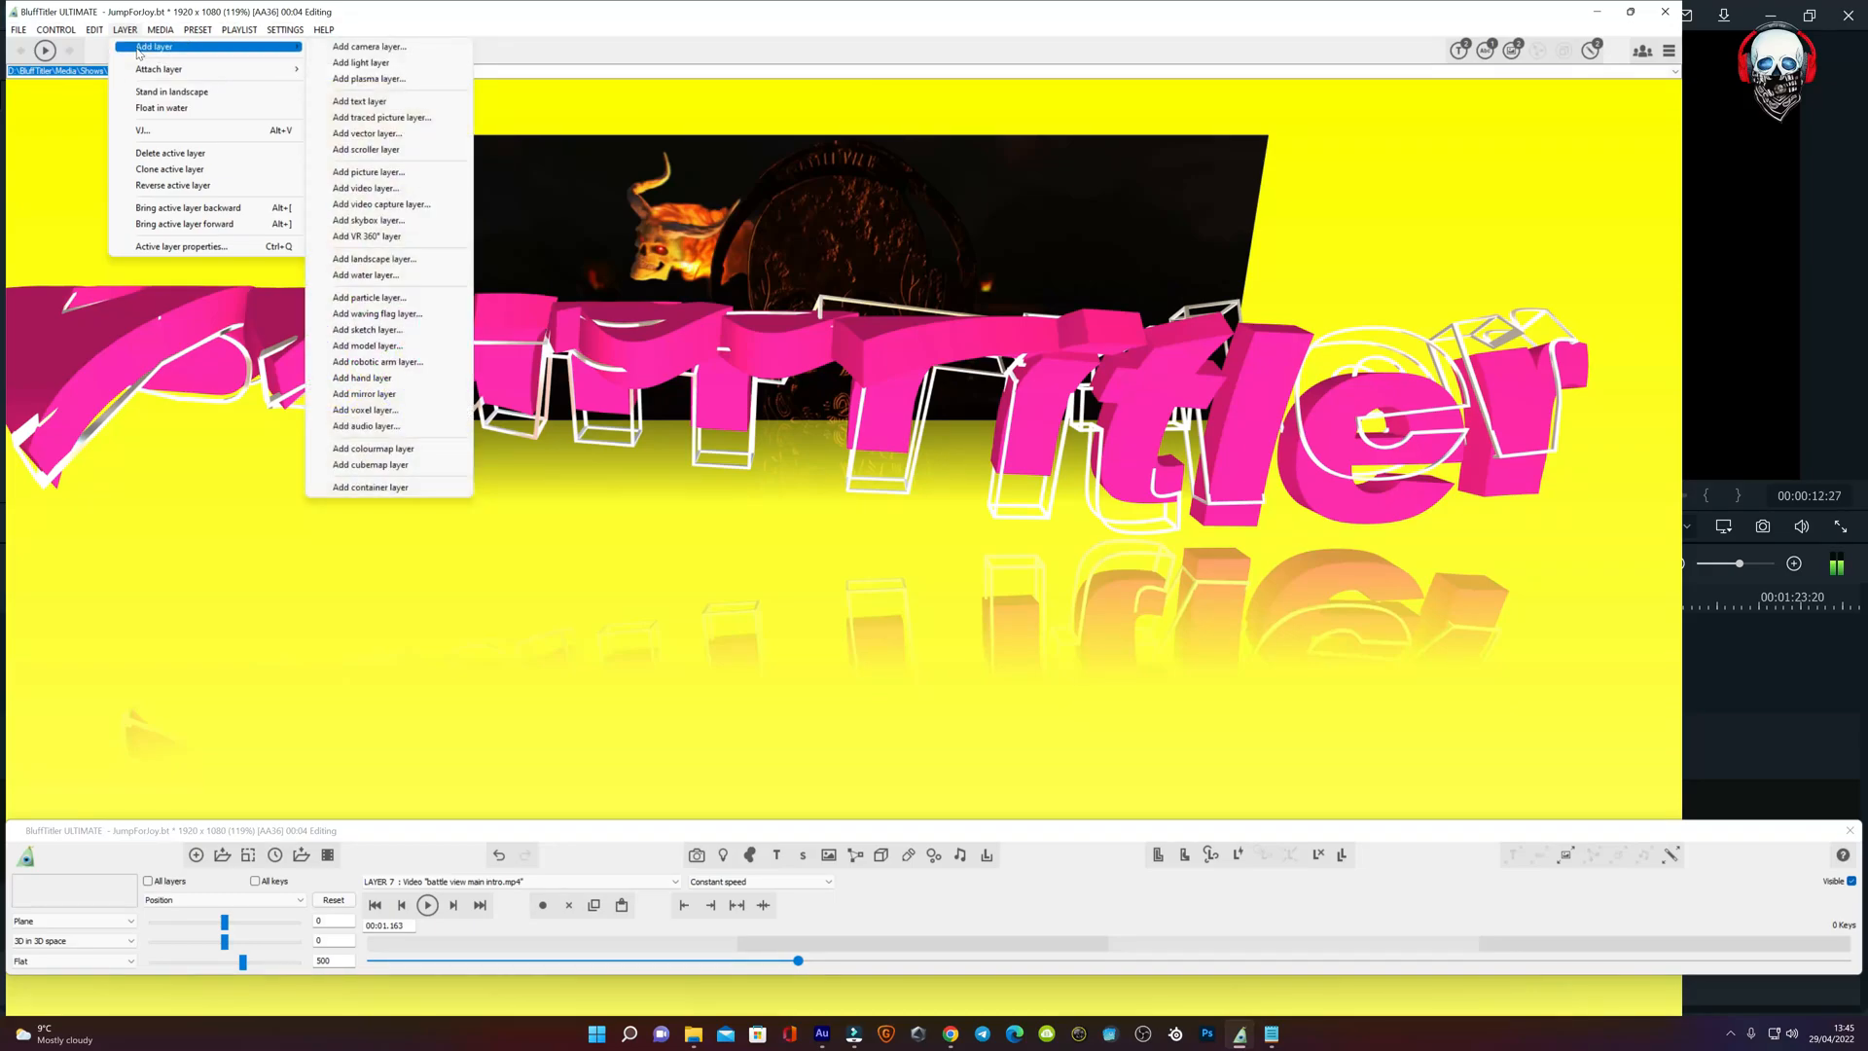
pyautogui.moveTo(360, 62)
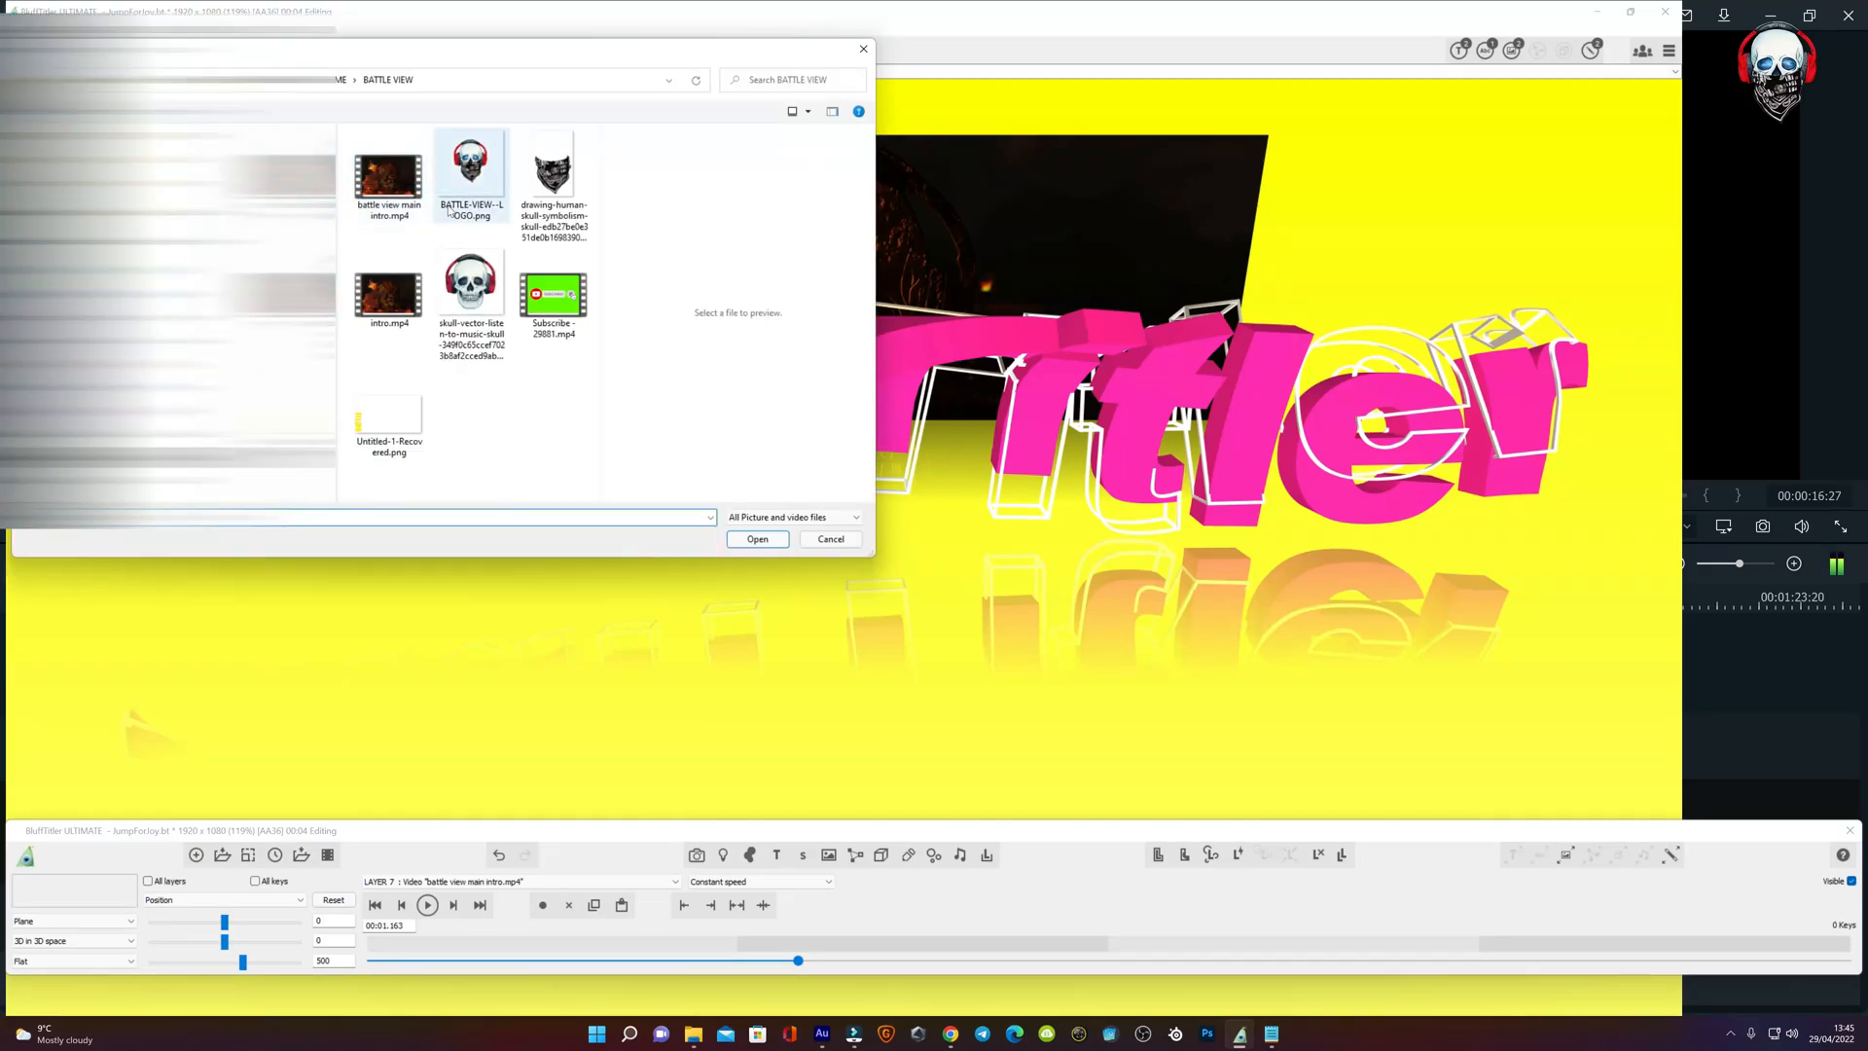
pyautogui.click(389, 176)
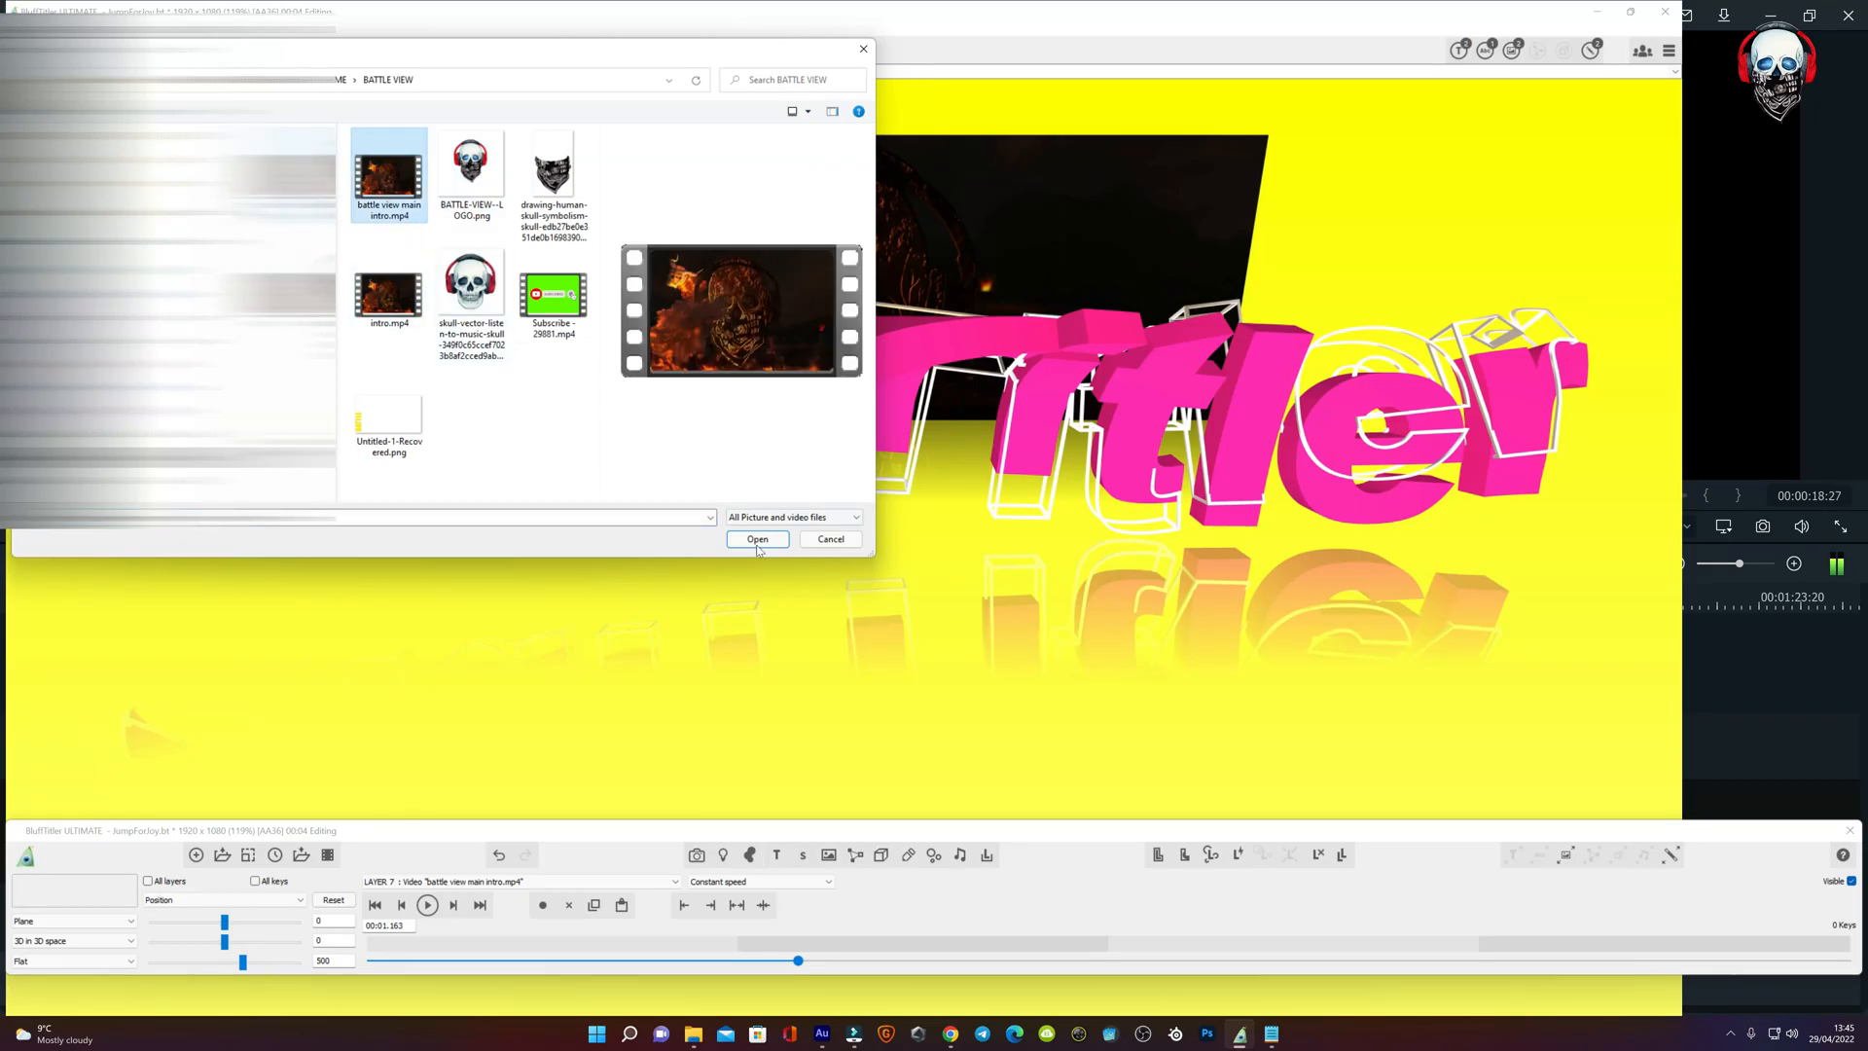
pyautogui.click(757, 538)
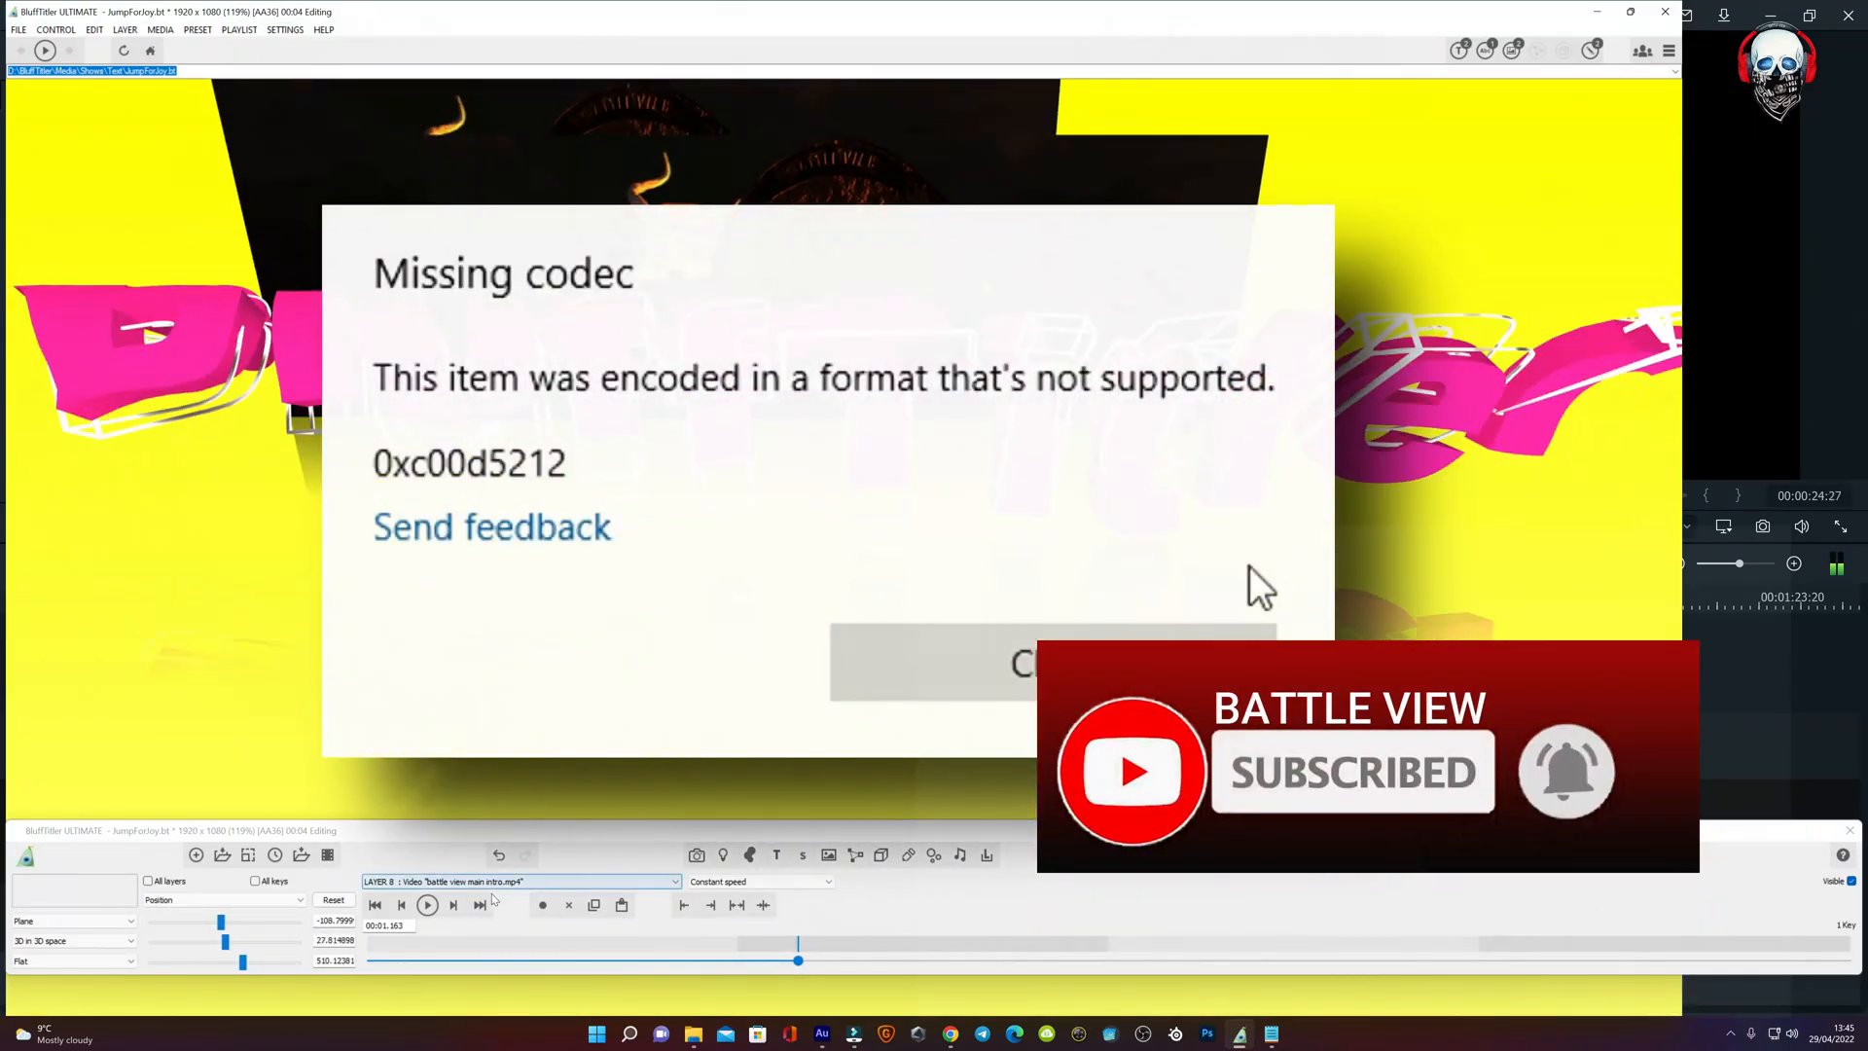
# - Close the Missing codec error 0xc00d5212 about the unsupported clip format
pyautogui.click(426, 903)
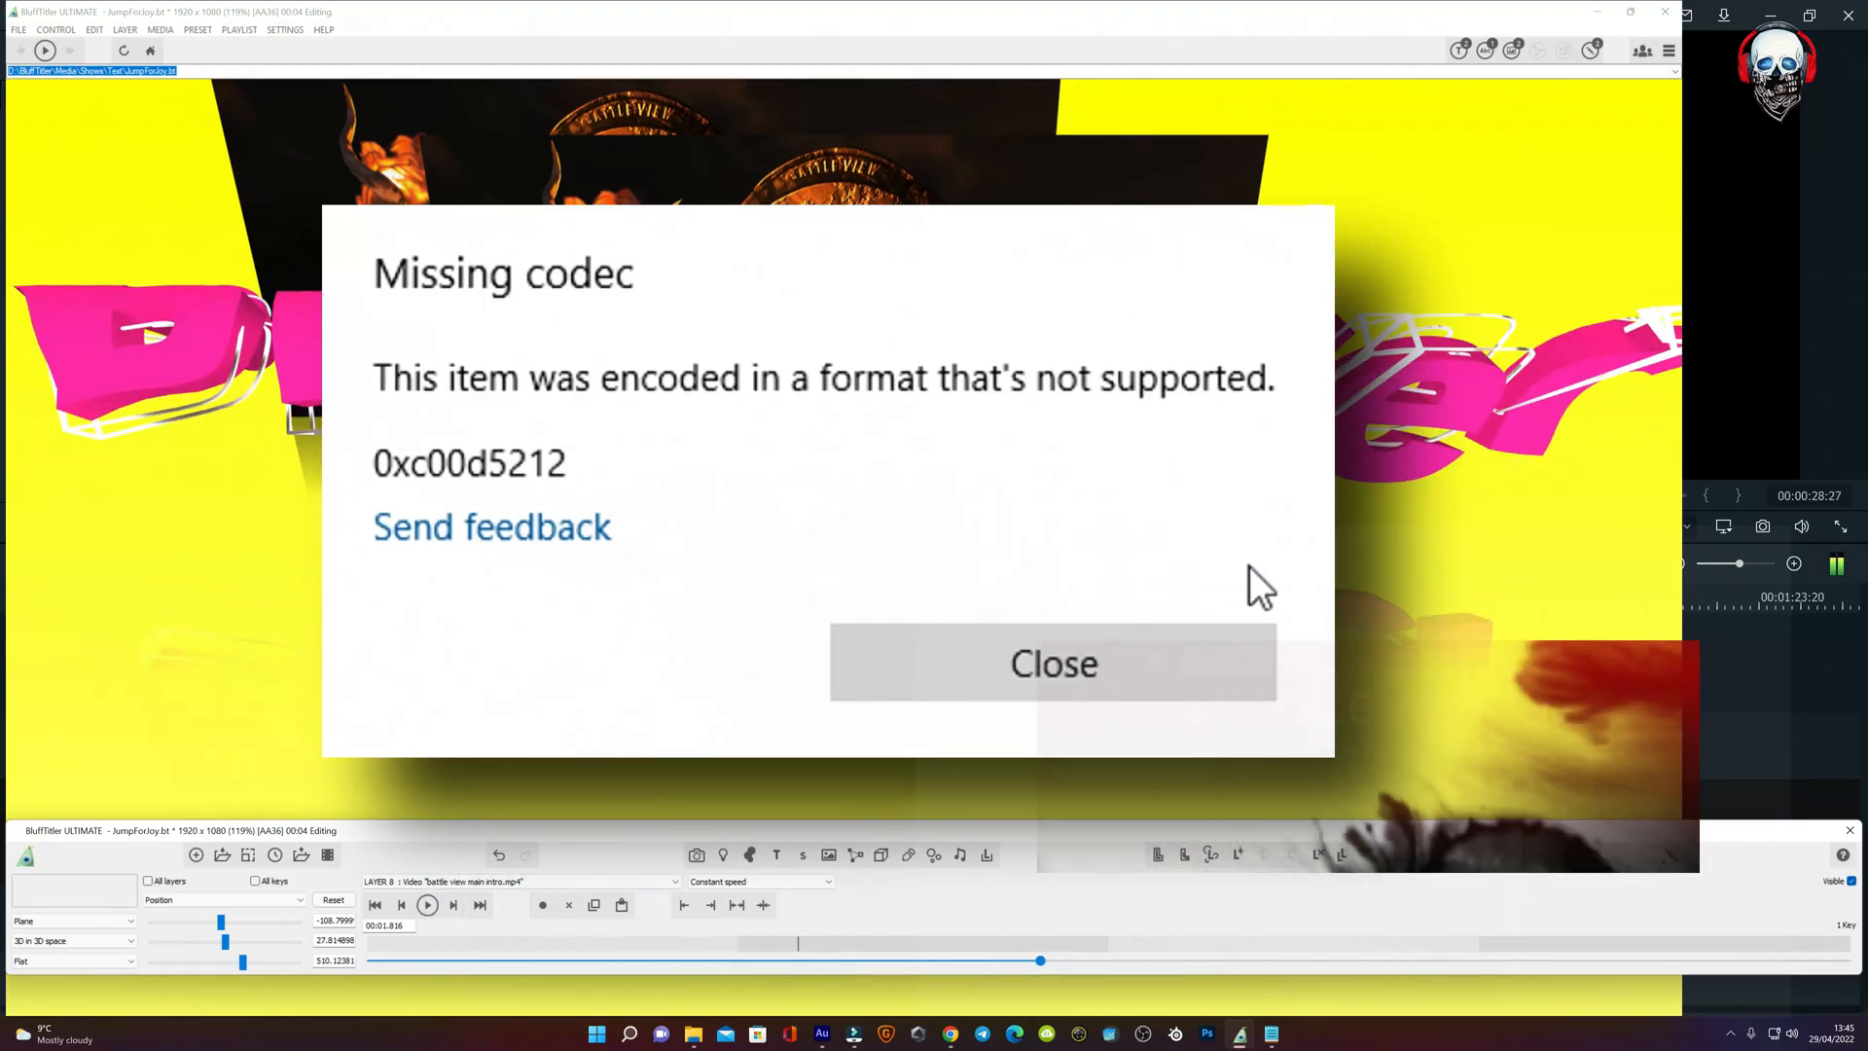
pyautogui.click(1052, 663)
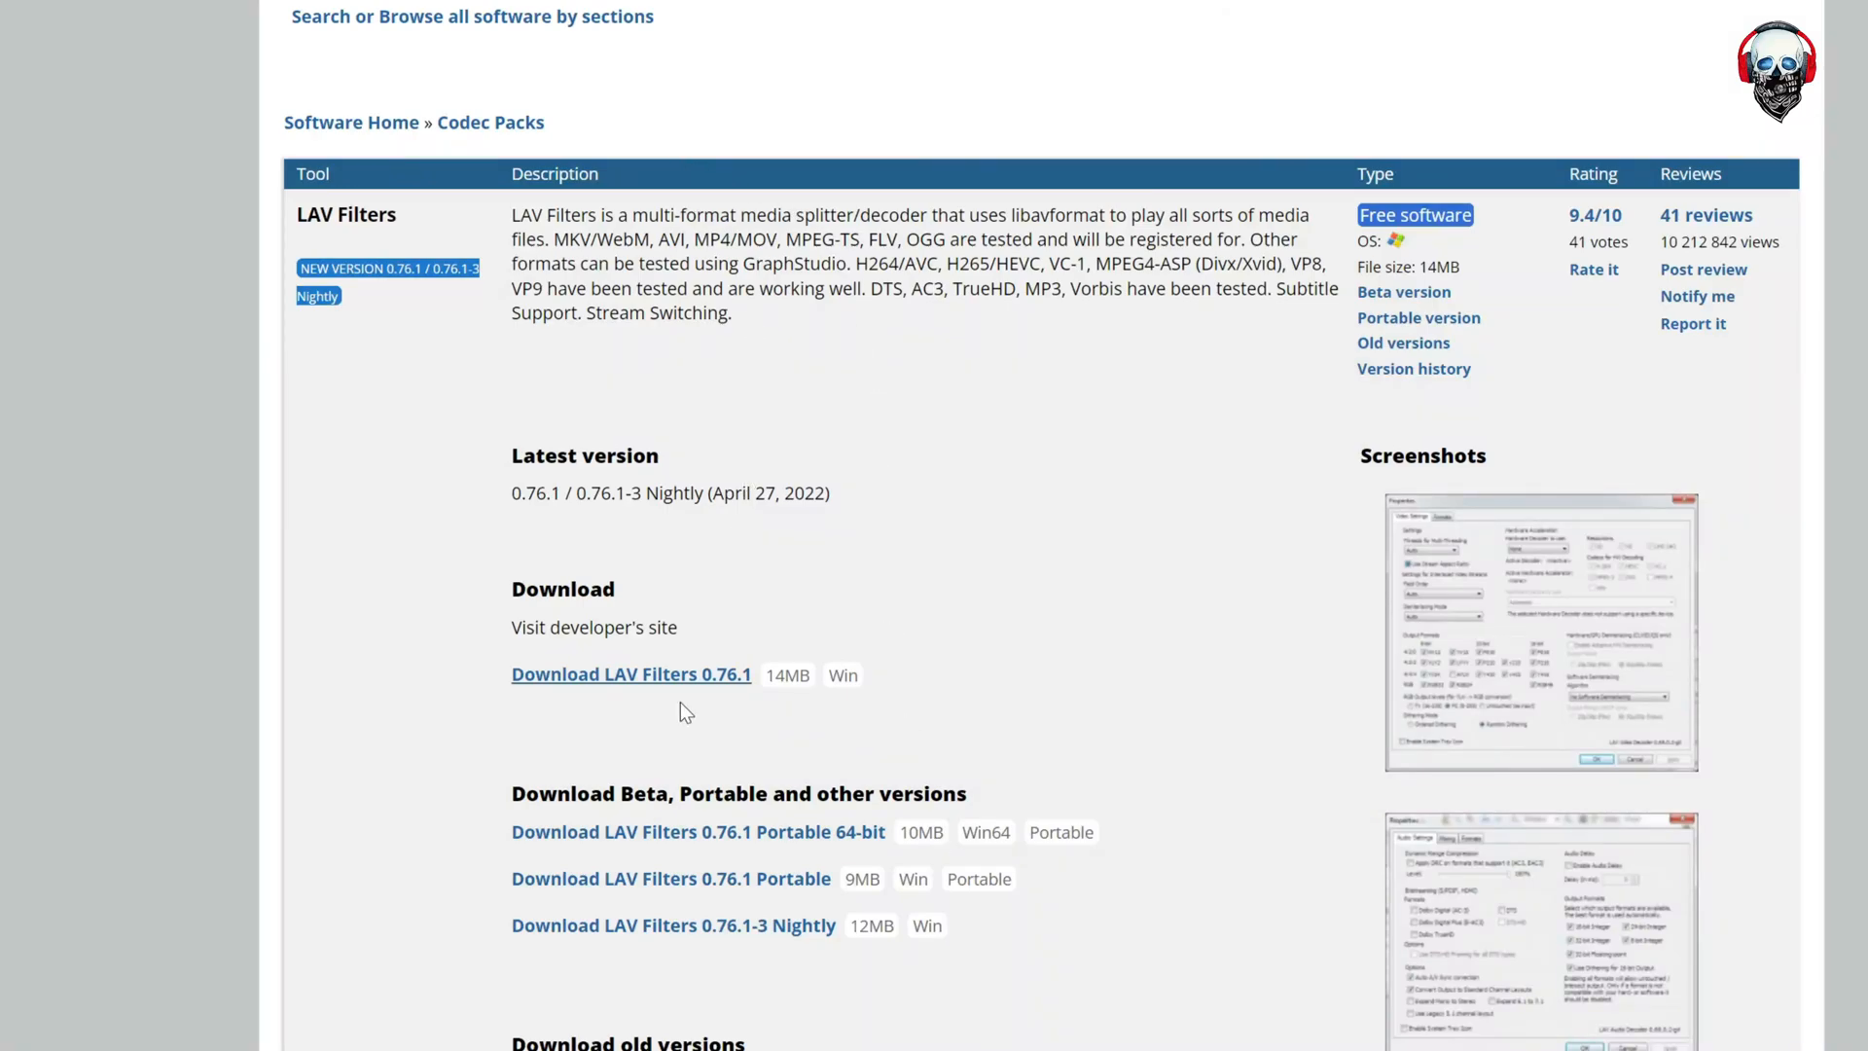
pyautogui.moveTo(614, 695)
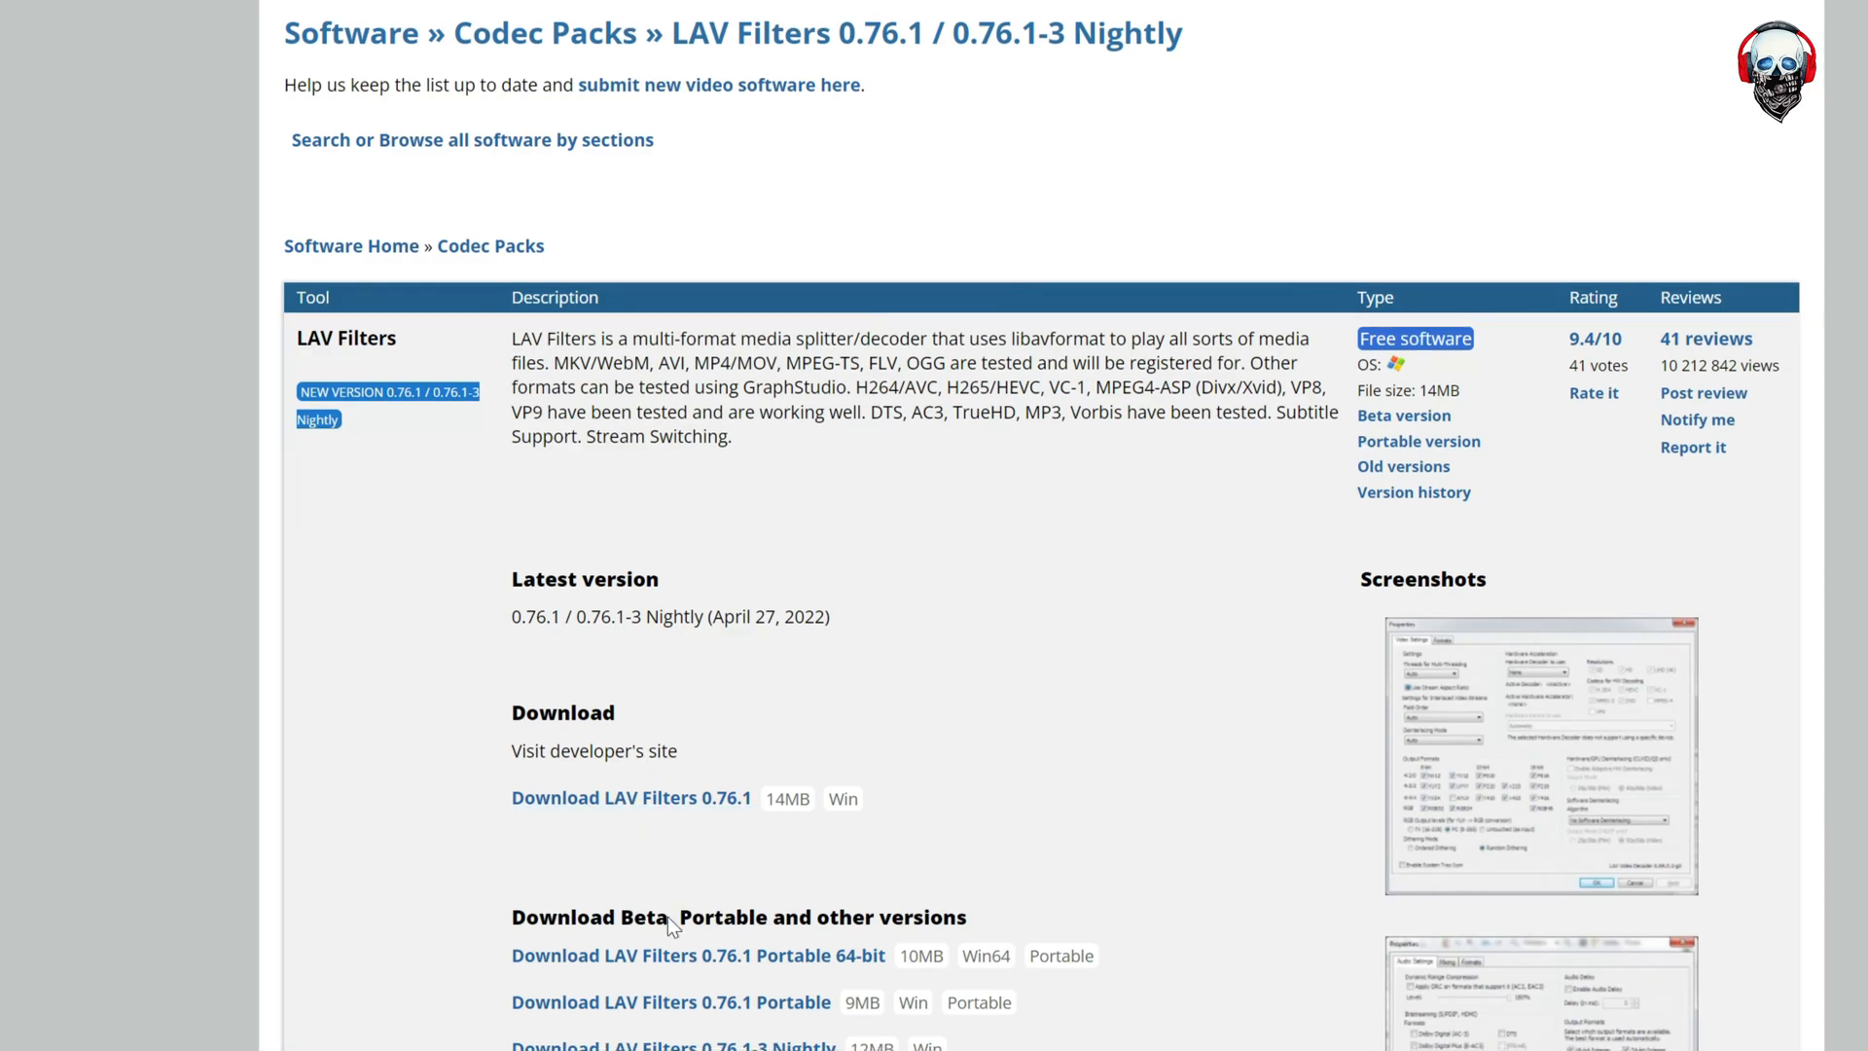
# - Scroll the LAV Filters page down to the 0.76.1 download options
pyautogui.scroll(-3)
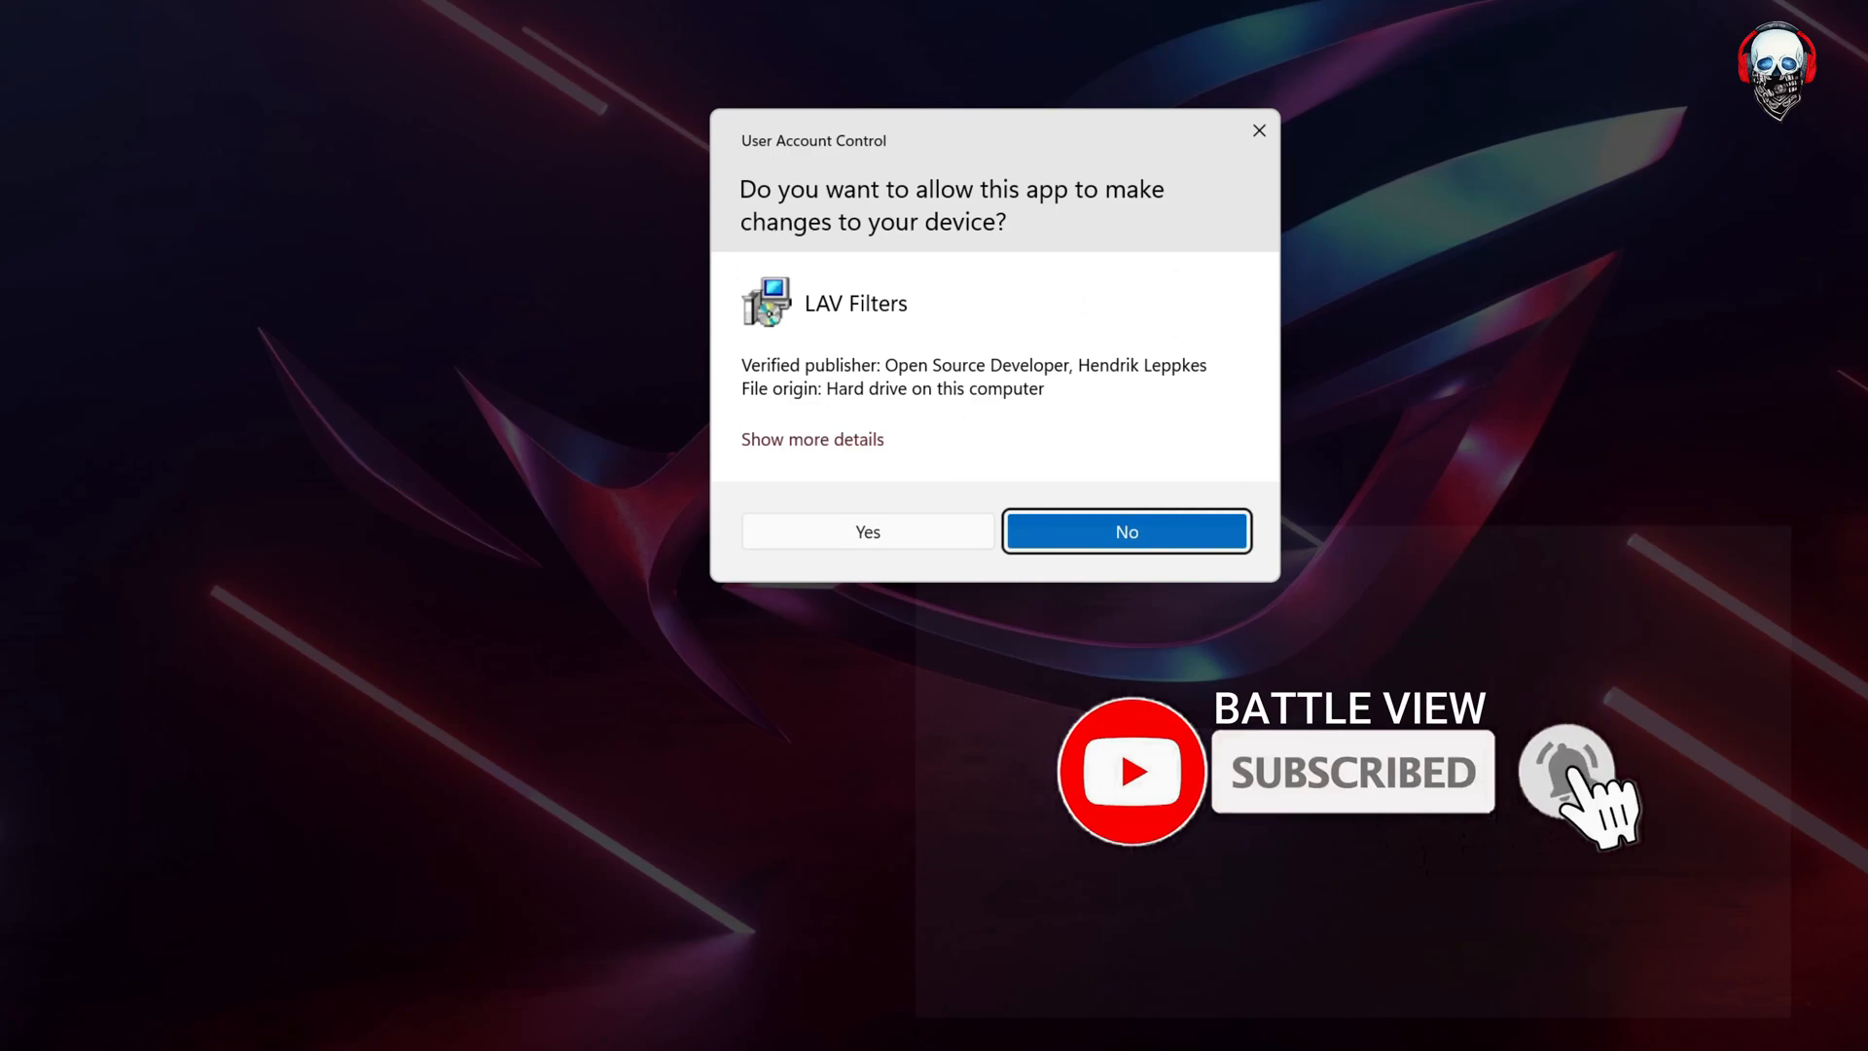
# - Allow the LAV Filters installer and accept default components, tasks and splitter formats
pyautogui.click(866, 531)
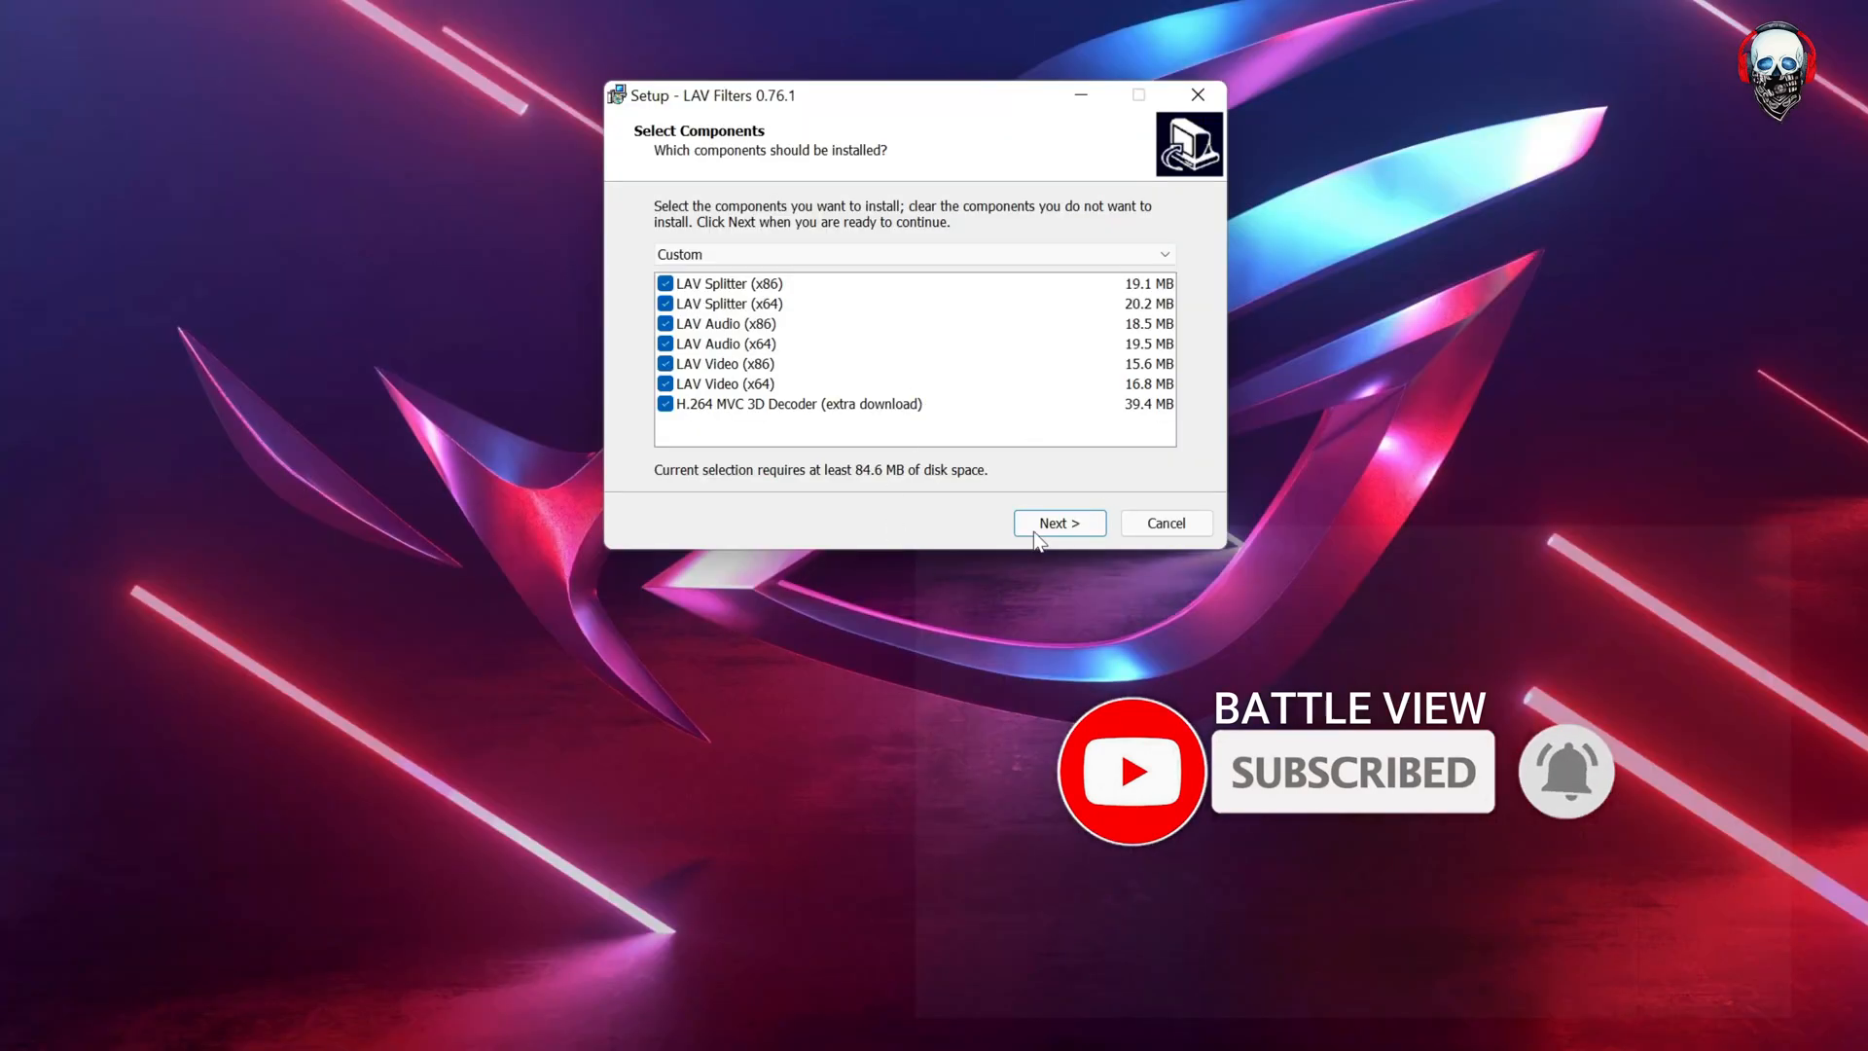
pyautogui.click(1058, 522)
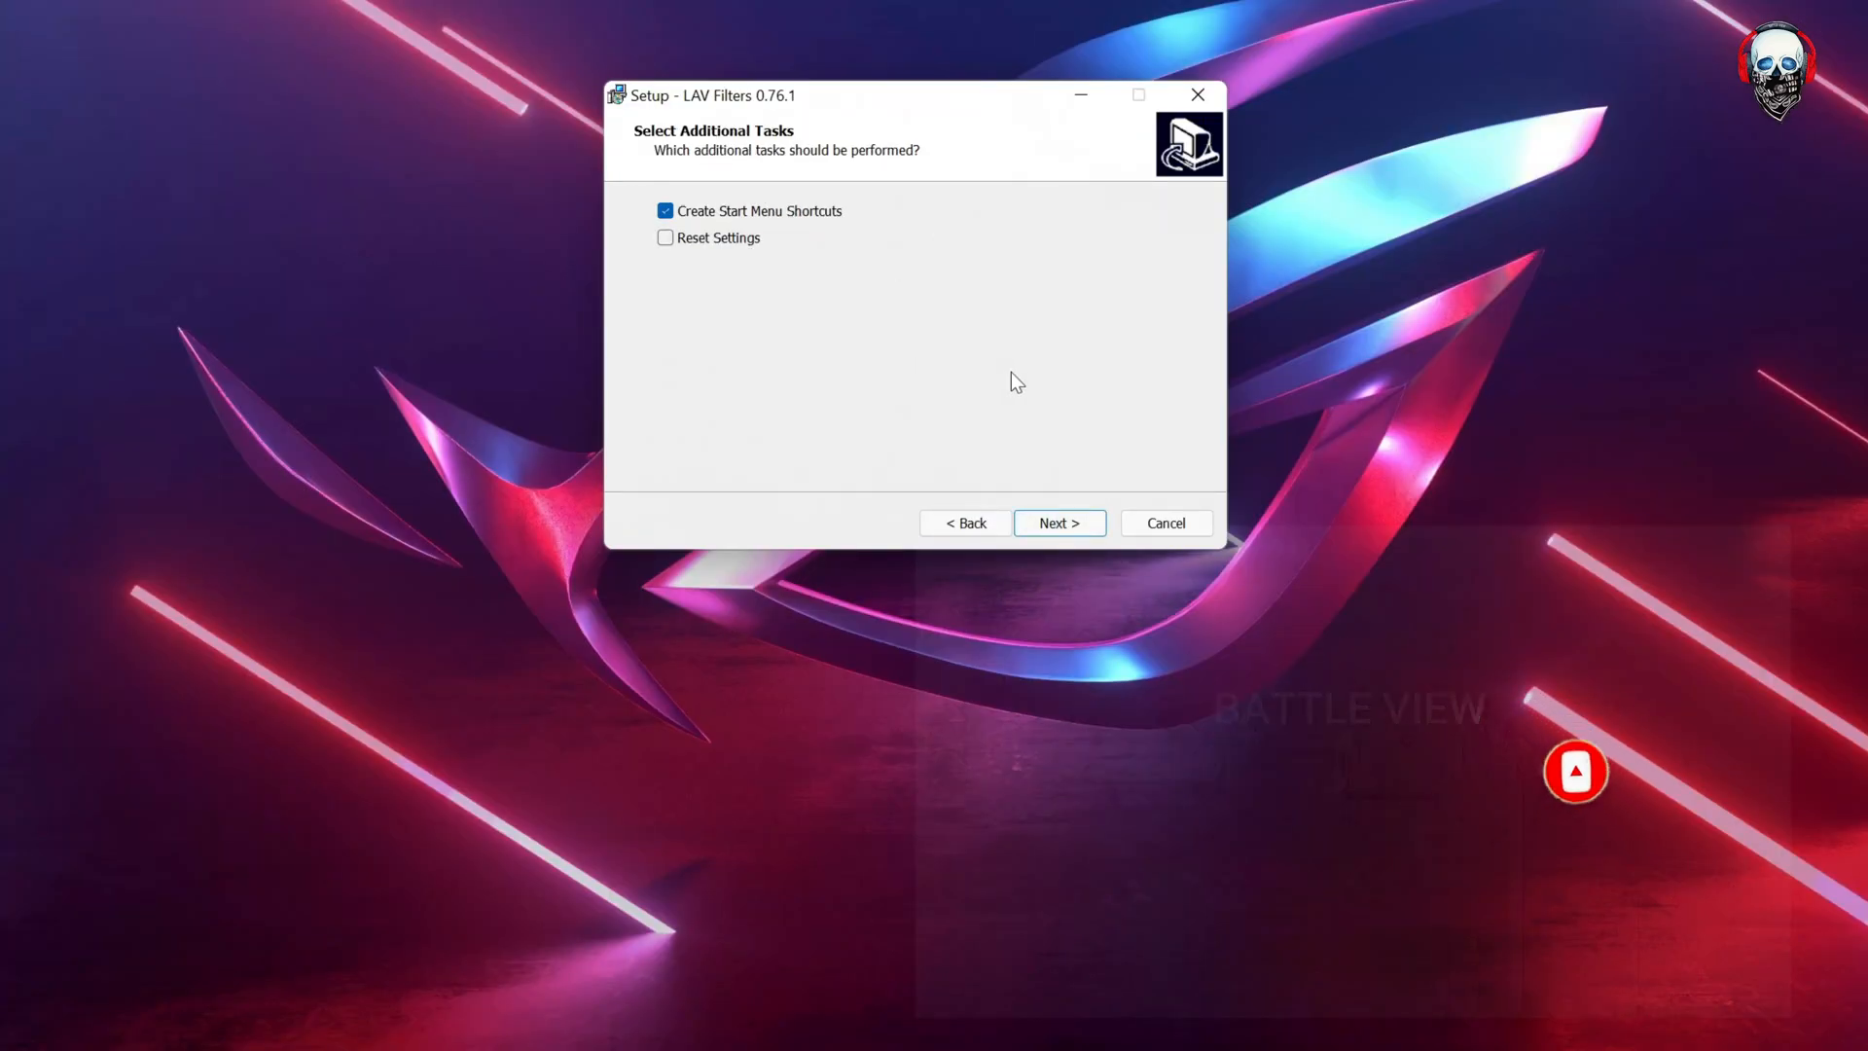
pyautogui.click(1057, 522)
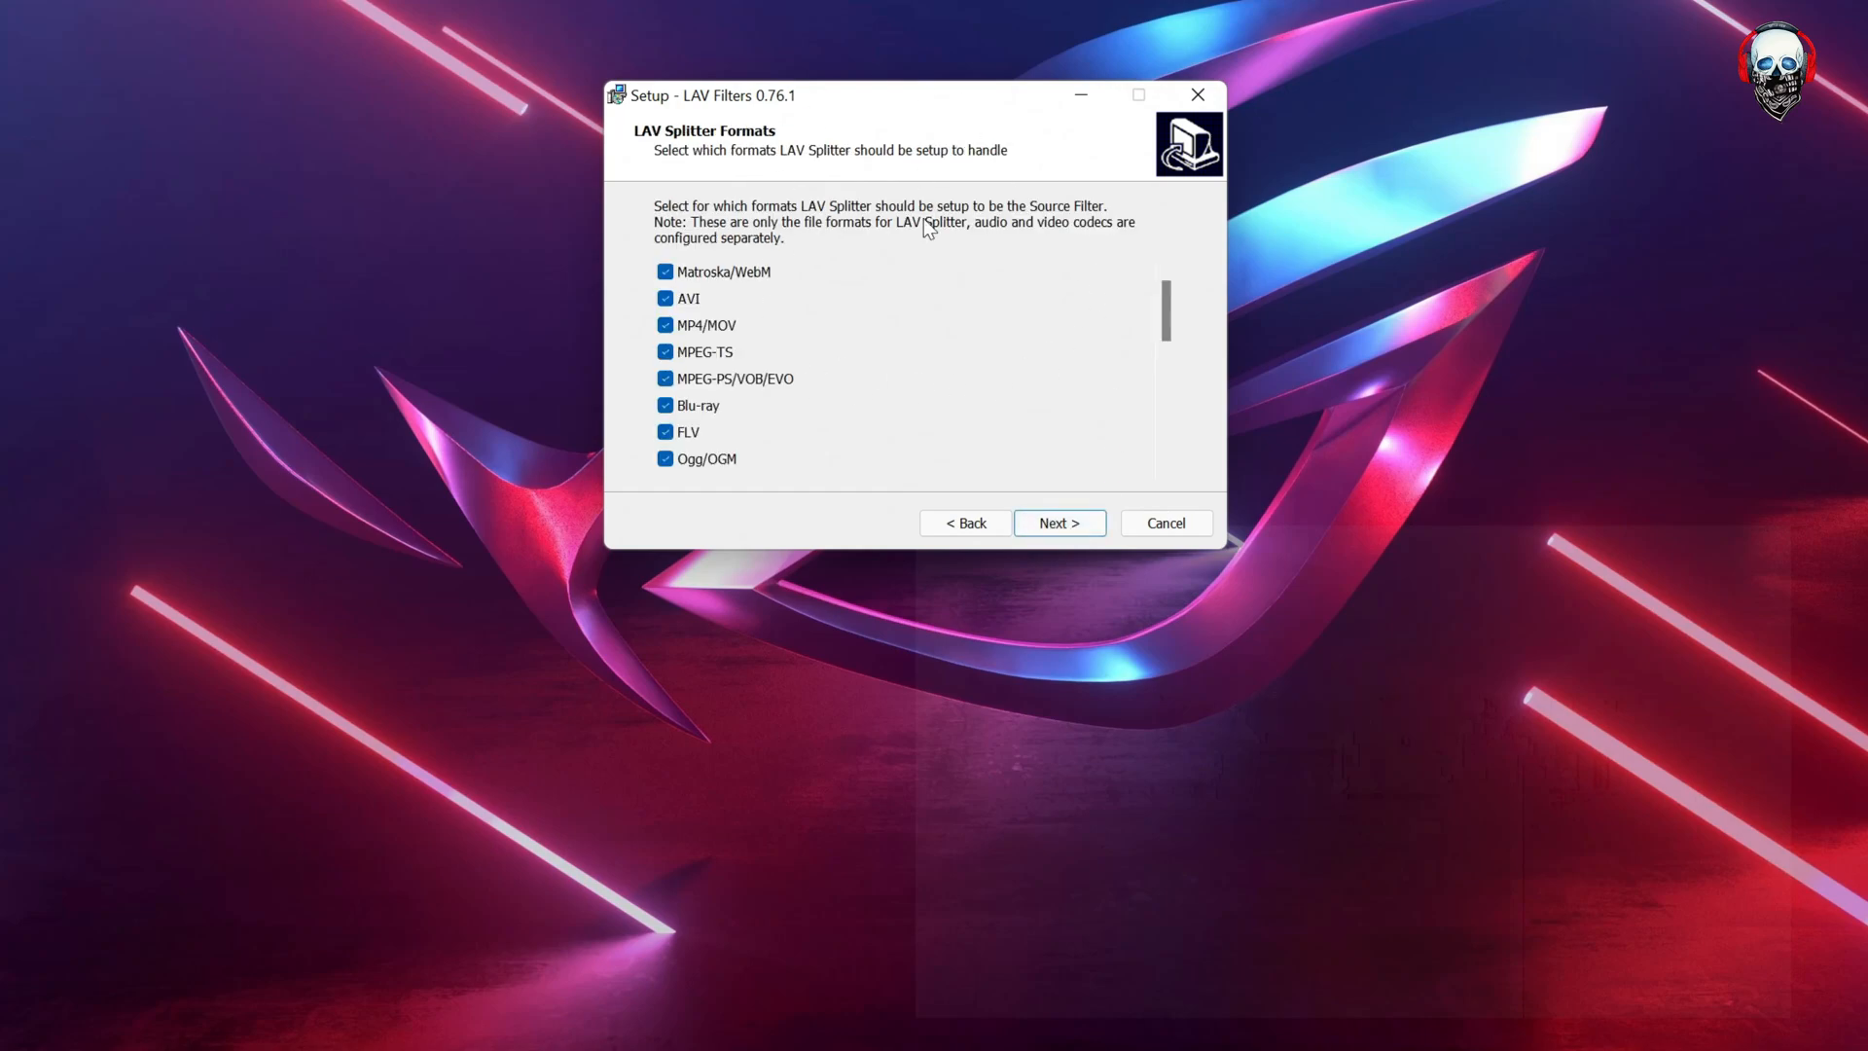
pyautogui.moveTo(712, 424)
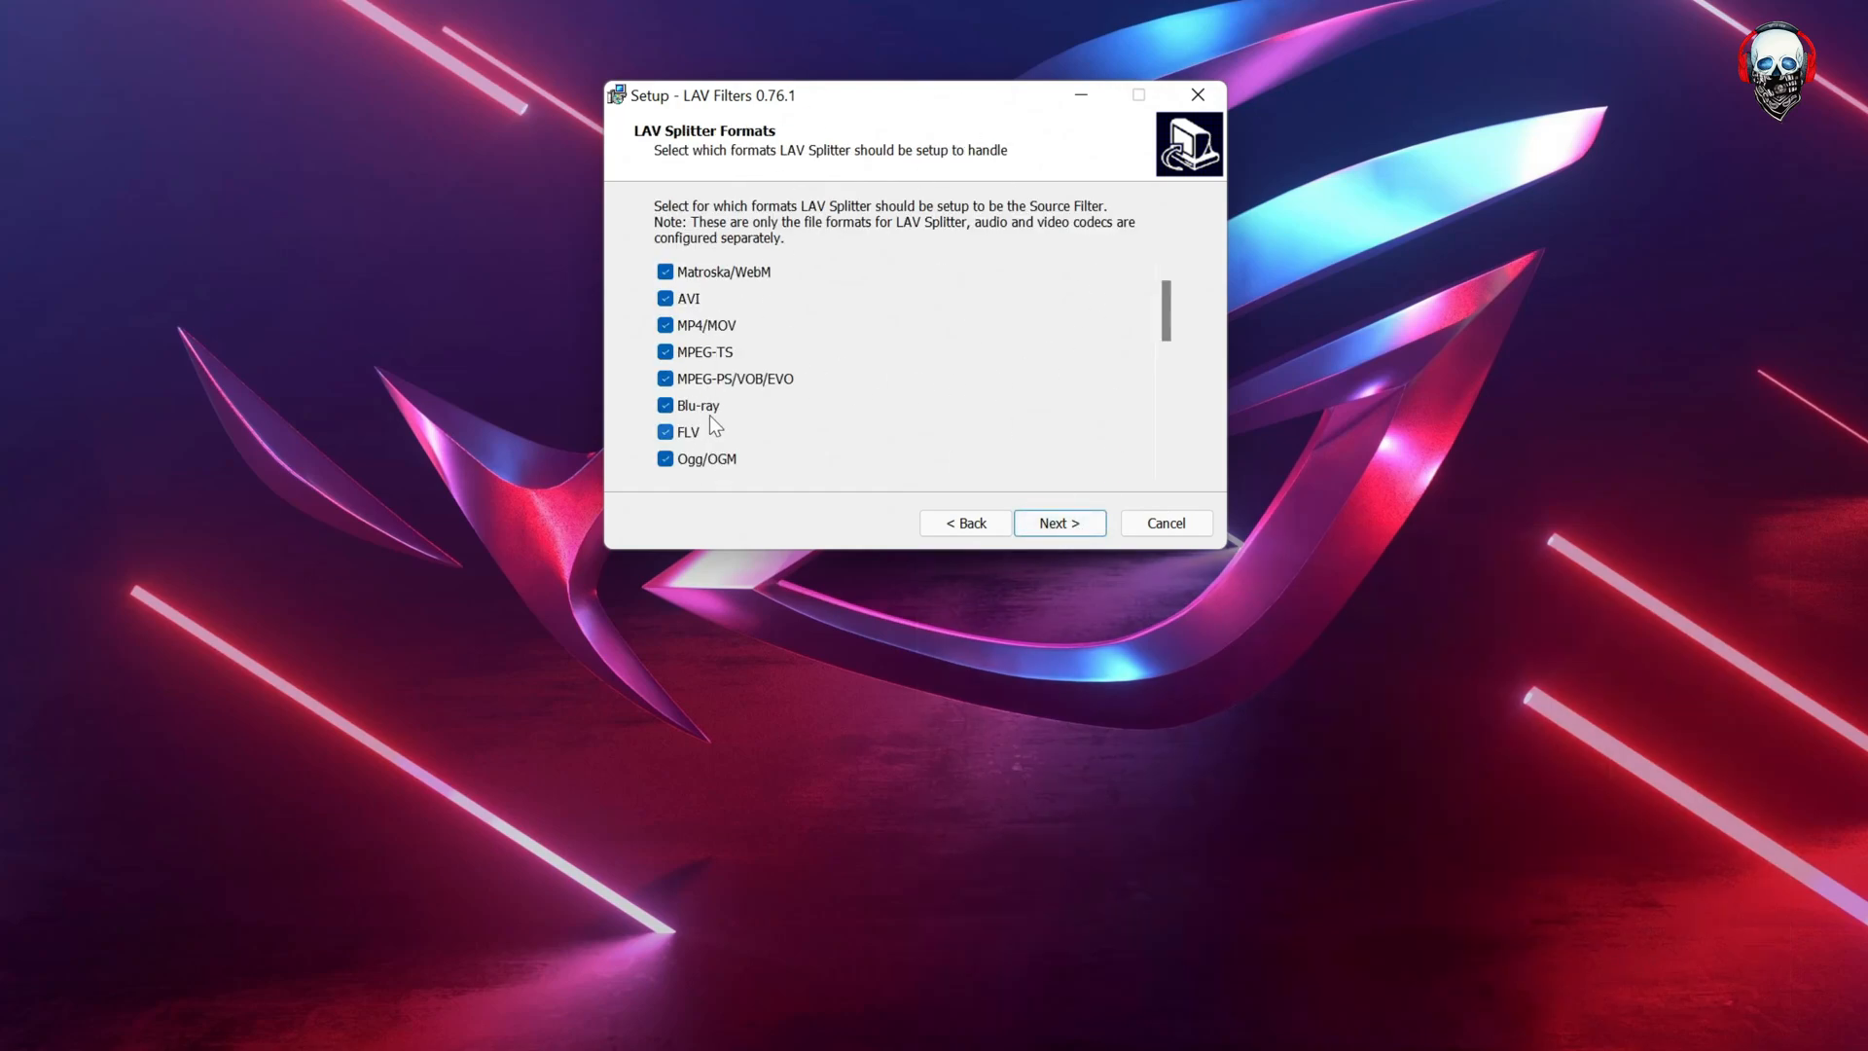
pyautogui.click(1057, 521)
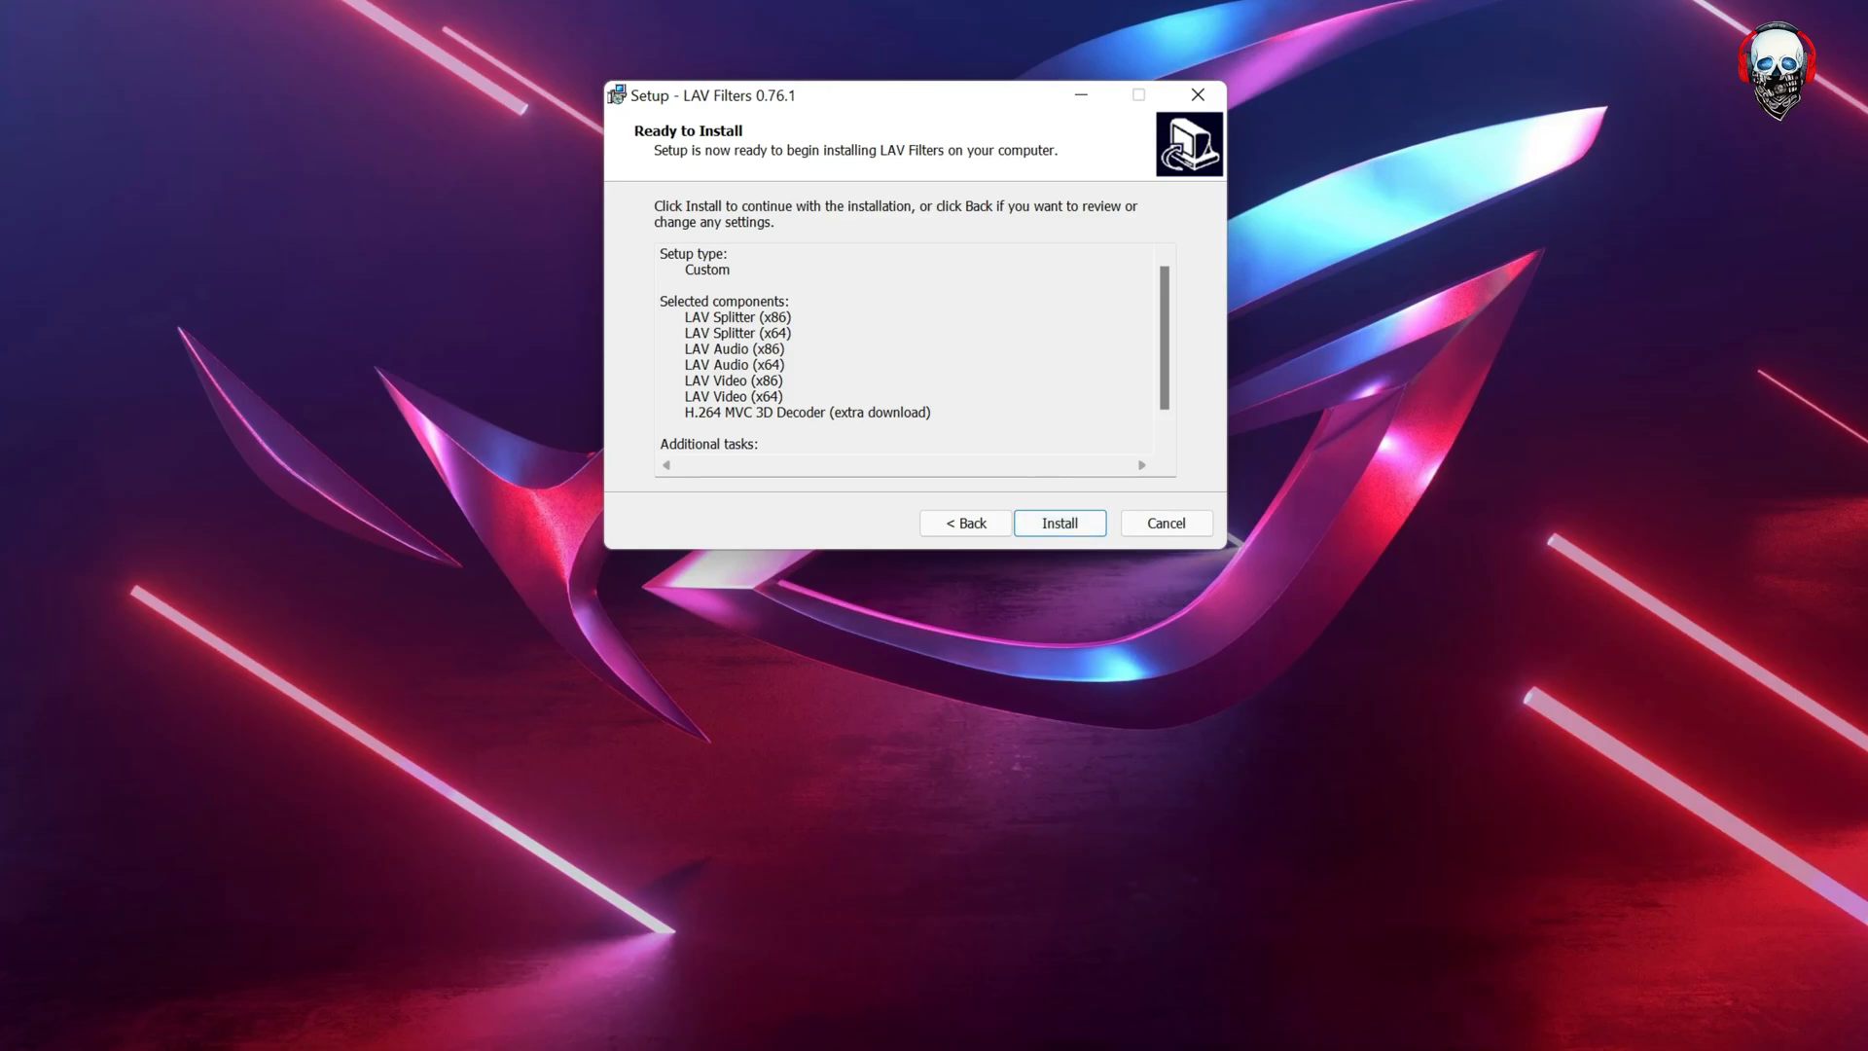